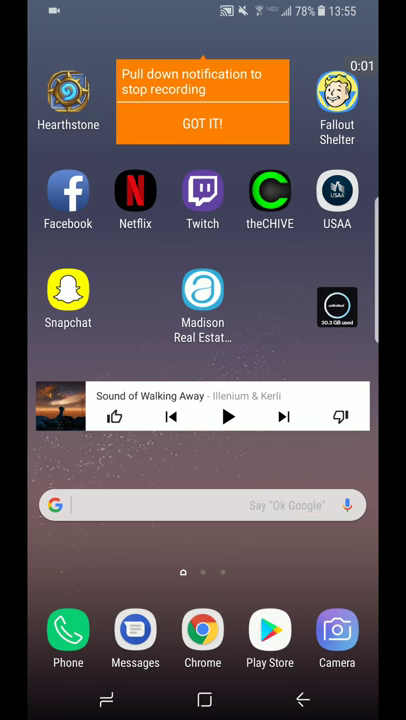
# Step: Dismiss the recording tip with GOT IT! and swipe to the second home screen page
pyautogui.click(202, 122)
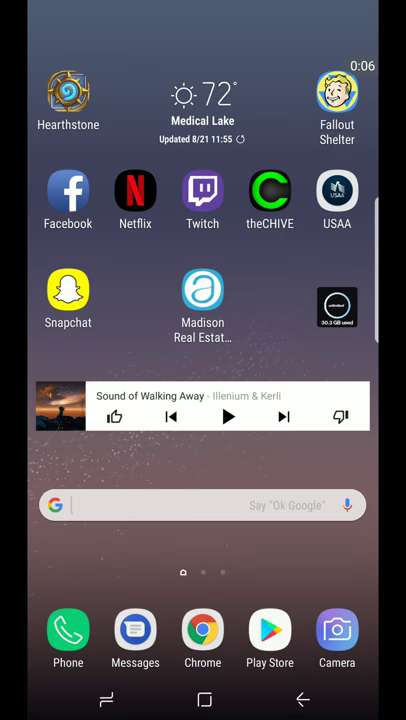
pyautogui.hscroll(-3)
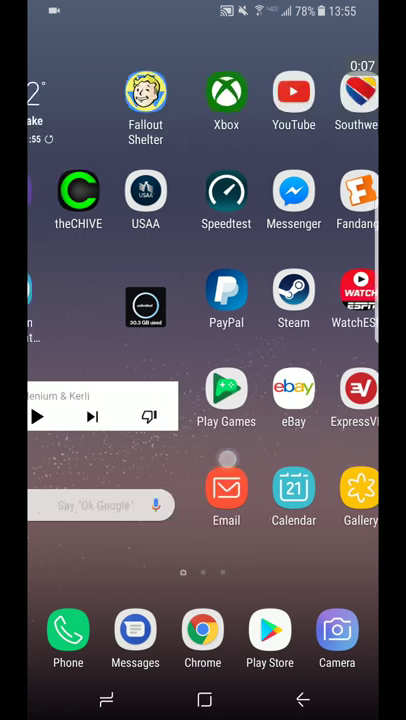
pyautogui.hscroll(-3)
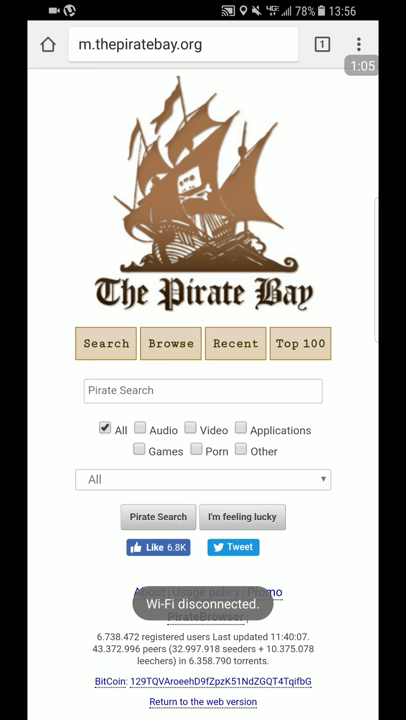
# Step: Enter 'Game of thrones s01e01' in the Pirate Search field
pyautogui.click(202, 390)
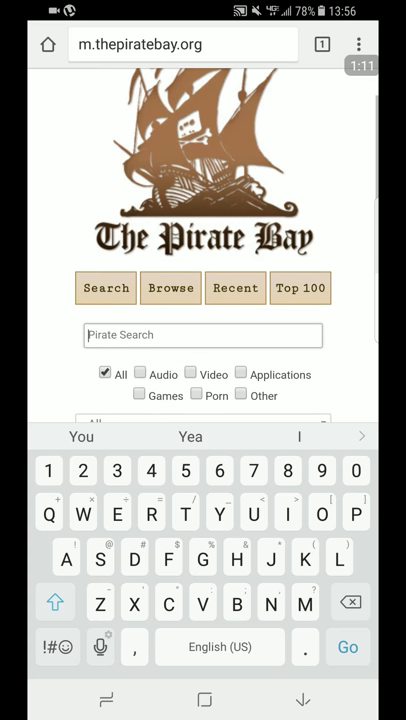
pyautogui.click(204, 336)
pyautogui.write('Game of thrones s01')
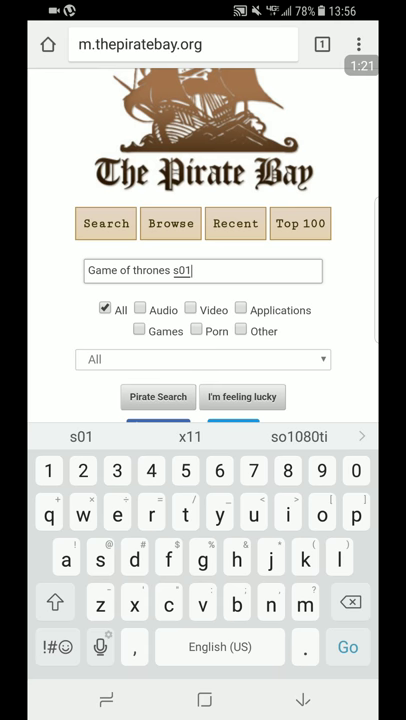
pyautogui.write('e')
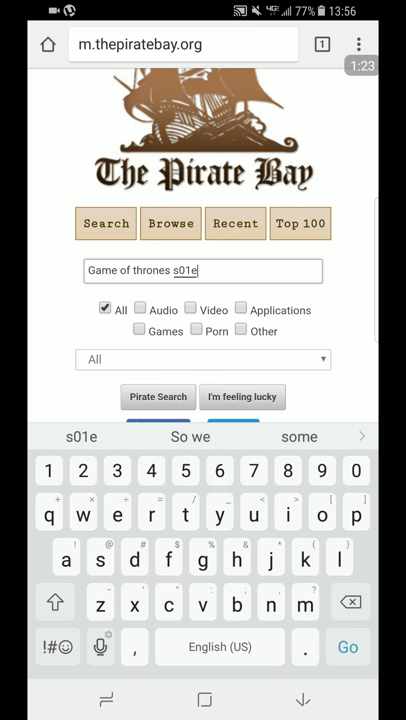
pyautogui.write('01')
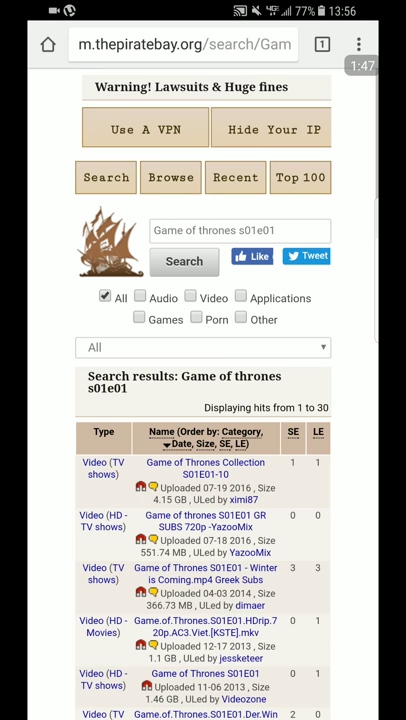
# Step: Scroll through the results table for the Game of thrones s01e01 search
pyautogui.scroll(-3)
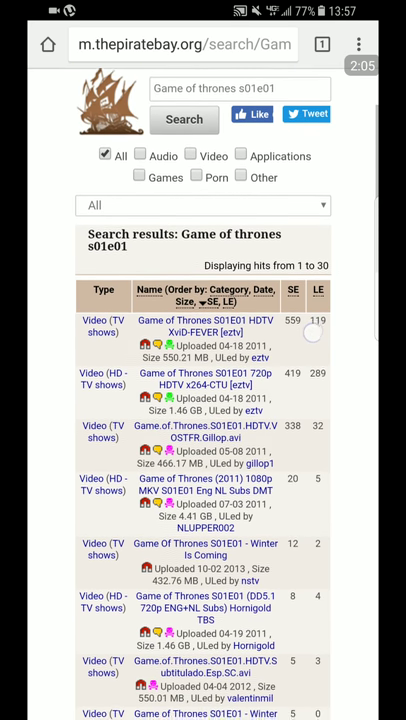
pyautogui.scroll(-3)
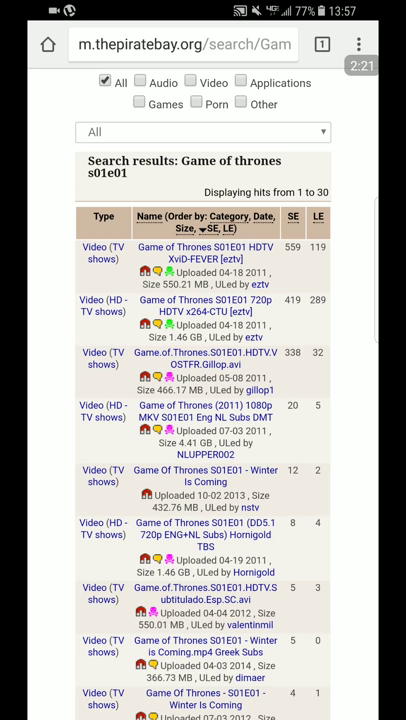
pyautogui.scroll(-3)
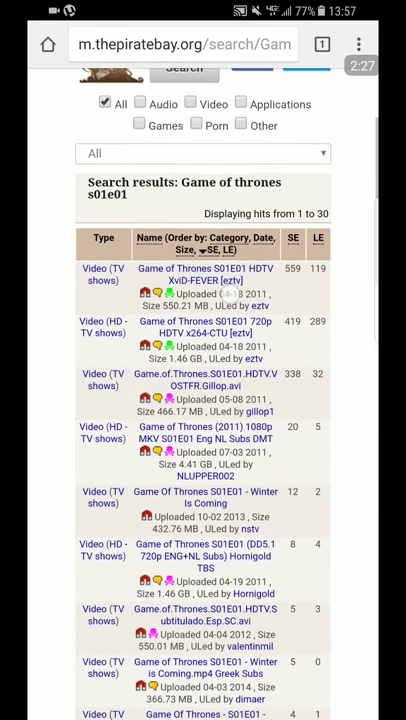
pyautogui.scroll(-3)
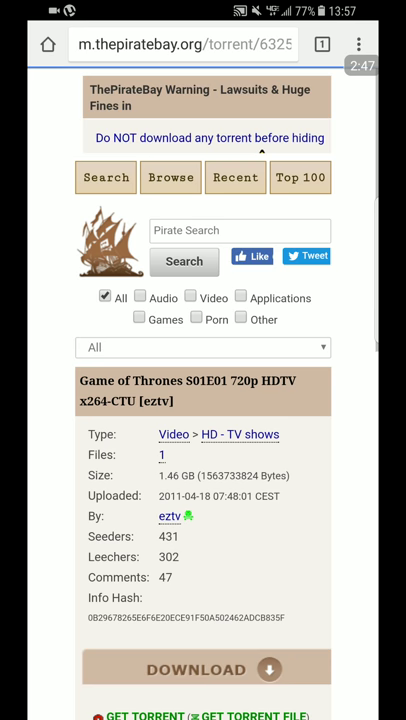
# Step: Scroll the torrent details page down to the DOWNLOAD and GET TORRENT FILE links
pyautogui.scroll(-3)
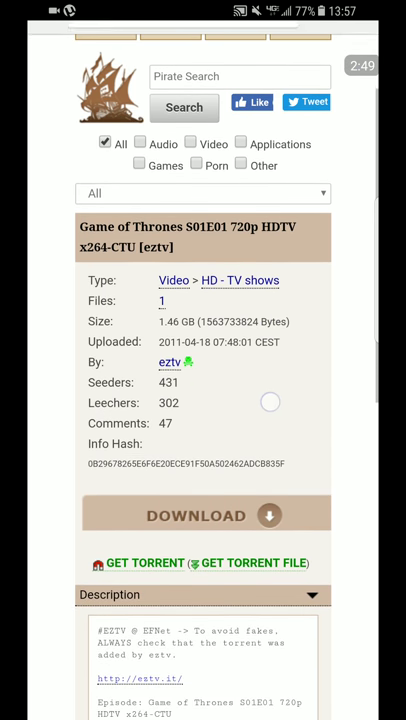
pyautogui.scroll(-3)
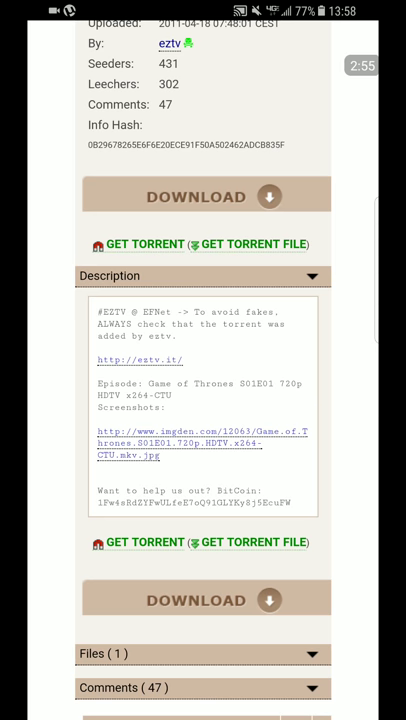
pyautogui.scroll(-3)
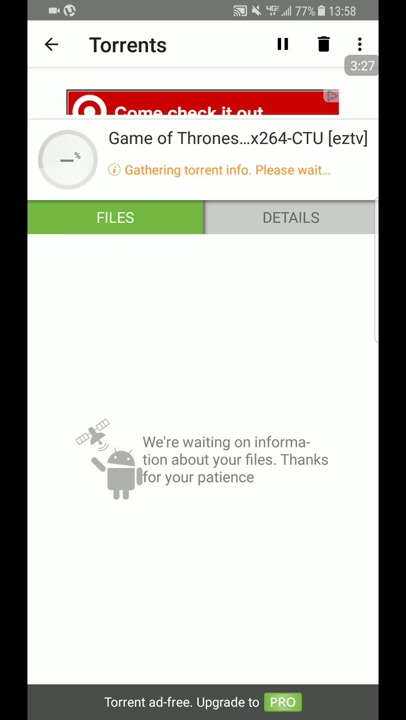
# Step: Check the torrent's DETAILS and FILES, pause its download and return to the torrent list
pyautogui.click(290, 218)
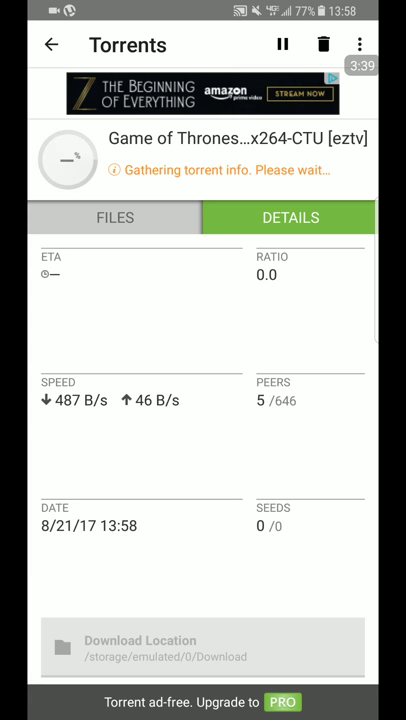
pyautogui.click(116, 218)
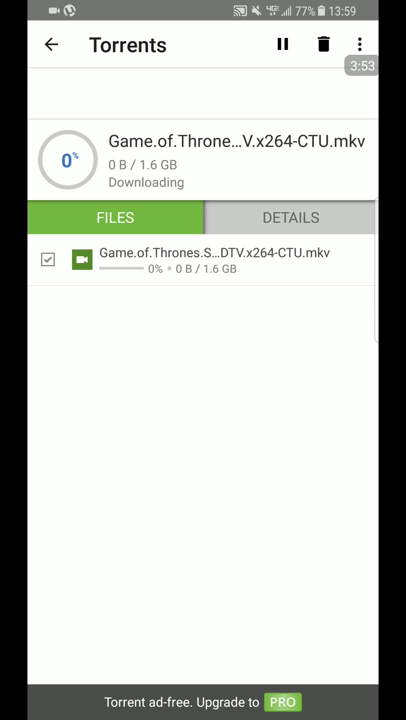
pyautogui.click(282, 44)
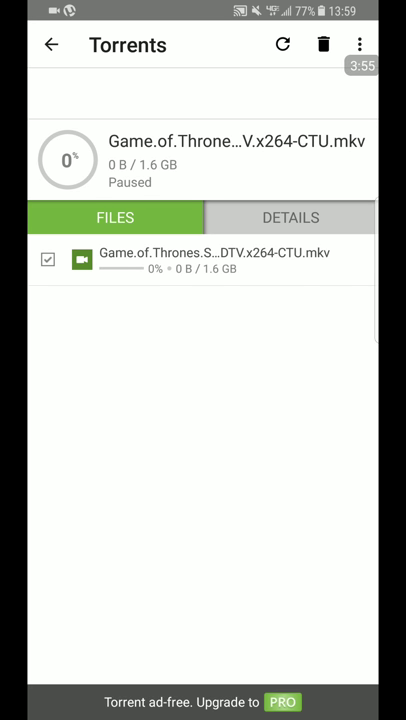
pyautogui.click(52, 44)
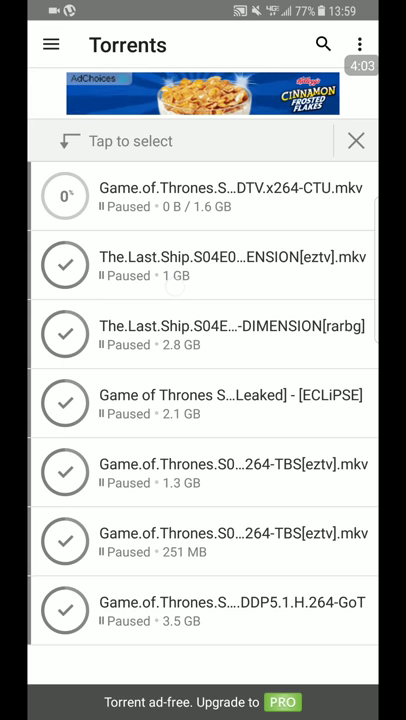
# Step: Switch from uTorrent's paused torrent list back to Chrome
pyautogui.click(360, 44)
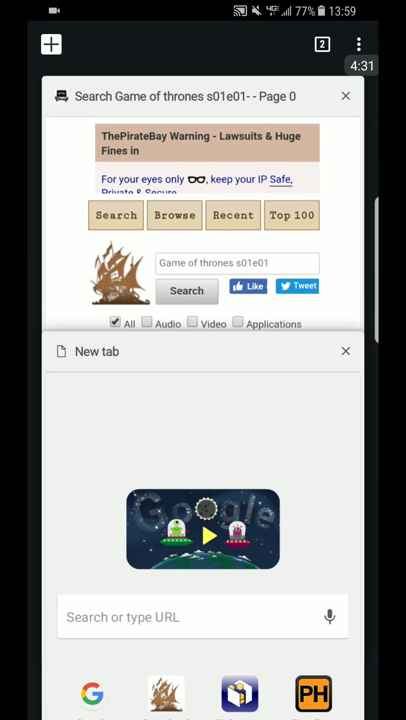
# Step: Reopen the 'Search Game of thrones s01e01' tab and scroll its results
pyautogui.click(344, 352)
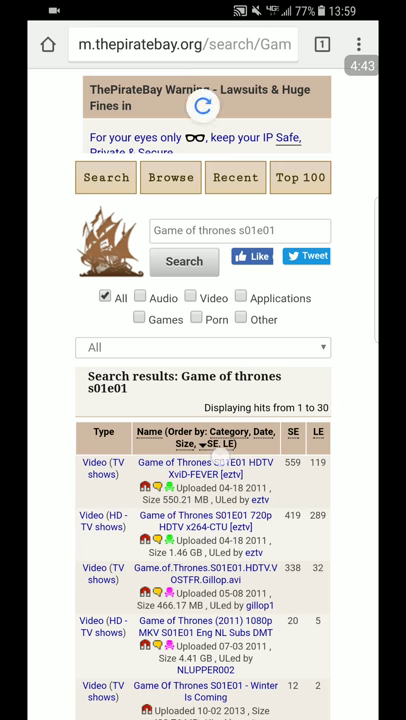
pyautogui.scroll(-3)
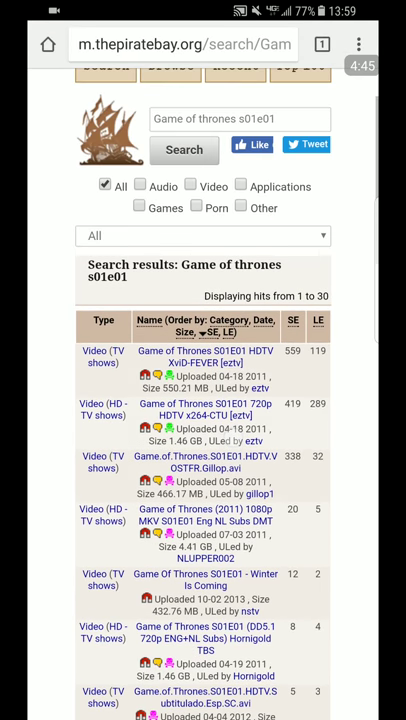